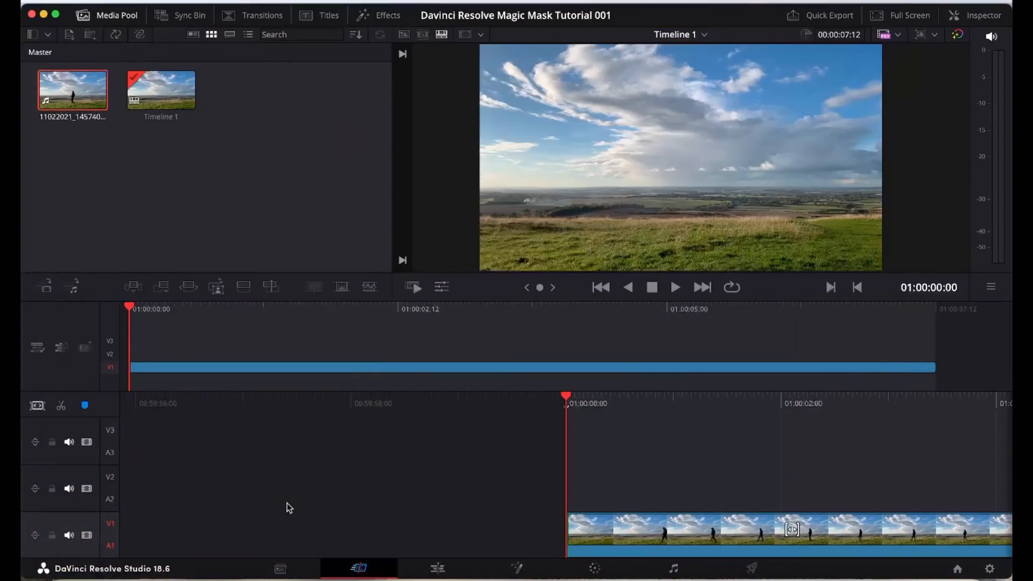
Duplicate the walking clip from V1 onto V3 and grade that top copy on the Color page
left_click(677, 287)
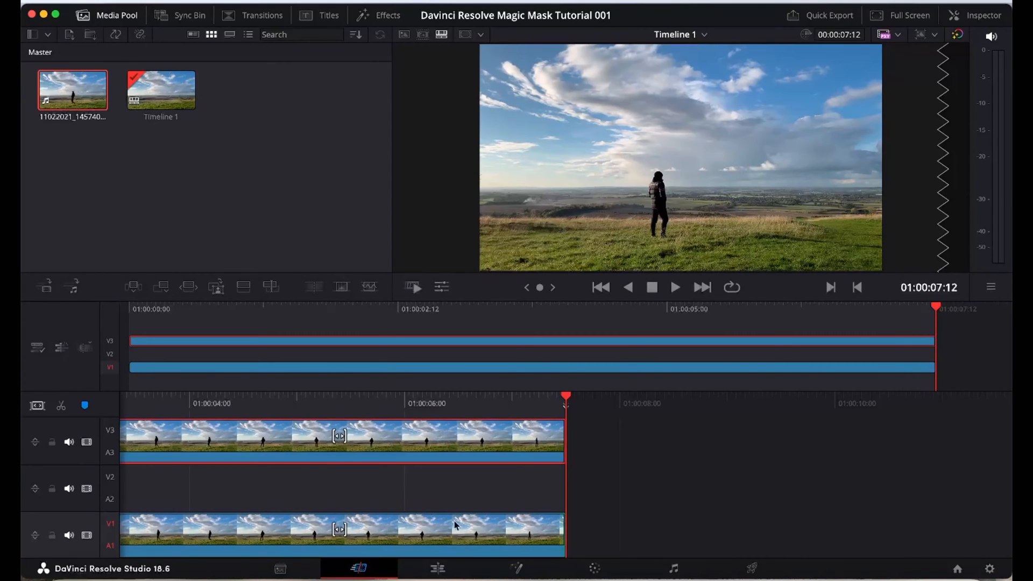
left_click(591, 576)
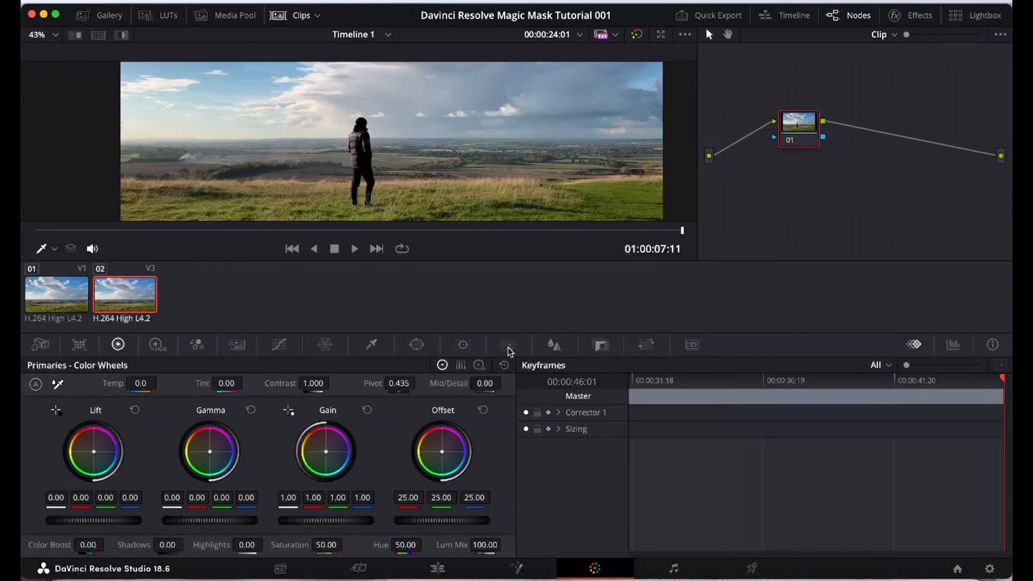
Stroke the walking person with Magic Mask and track it forward and backward
left_click(508, 345)
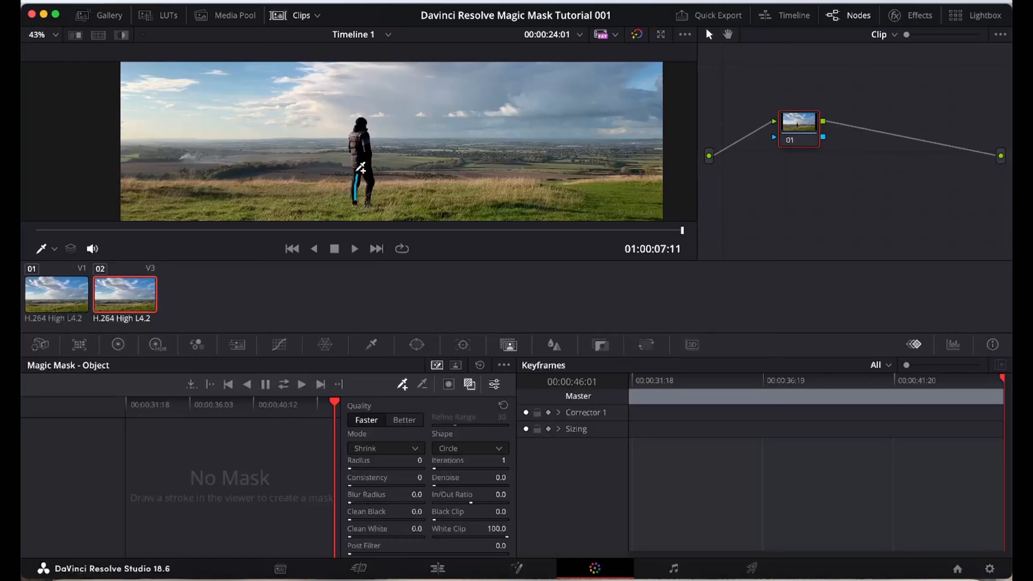
left_click_drag(361, 168, 366, 122)
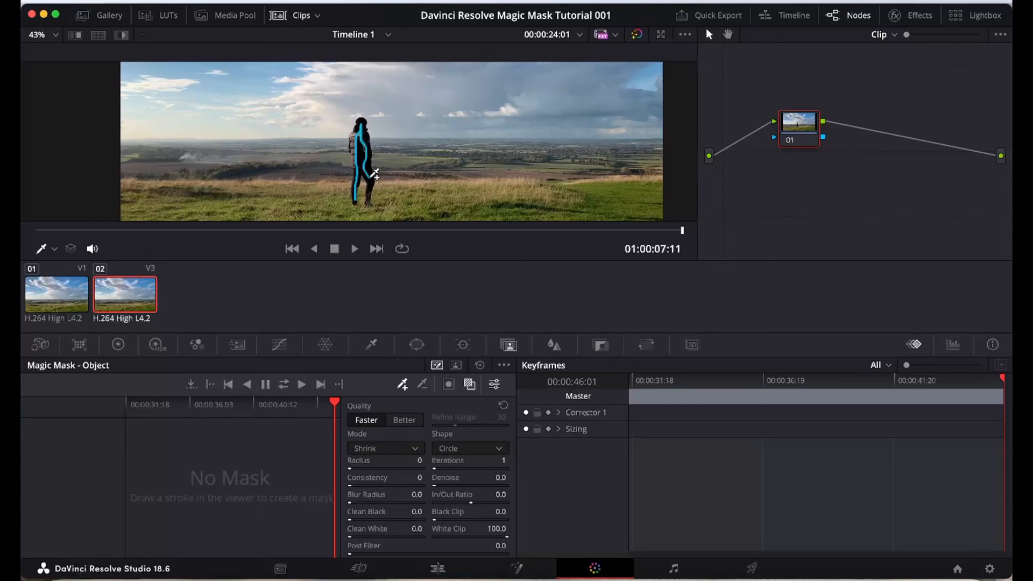
left_click(448, 384)
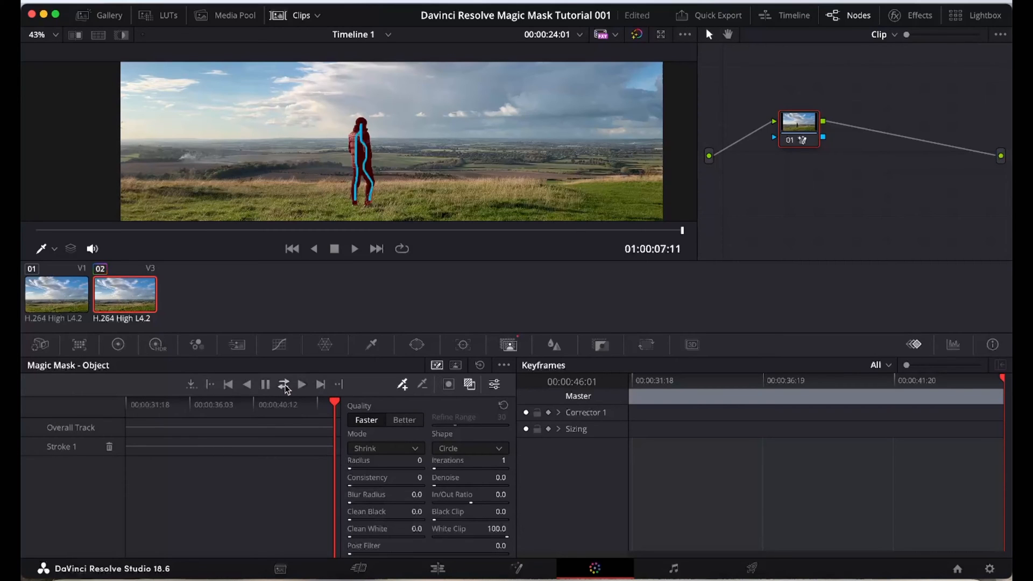
left_click(284, 385)
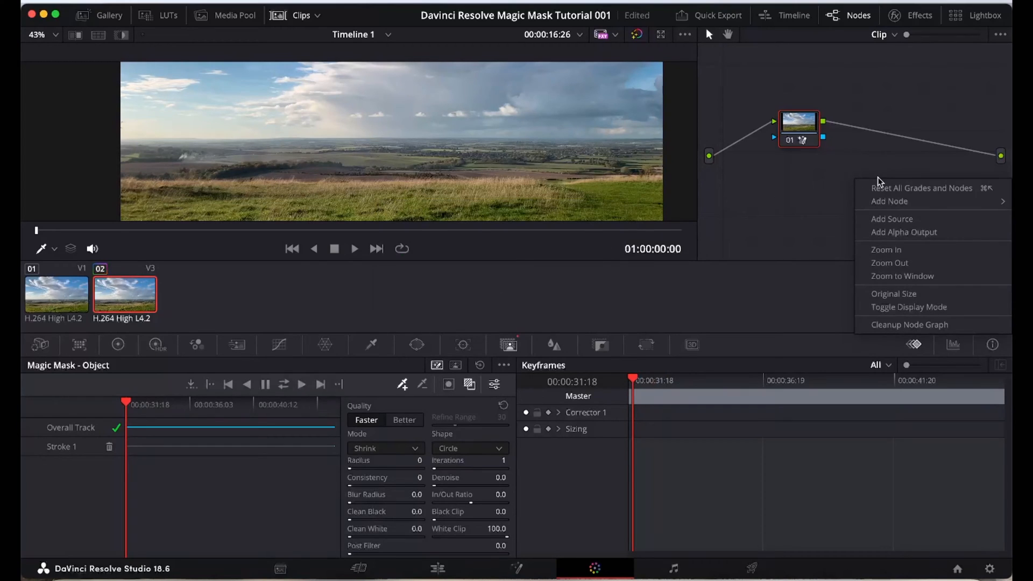
mouse_move(921, 232)
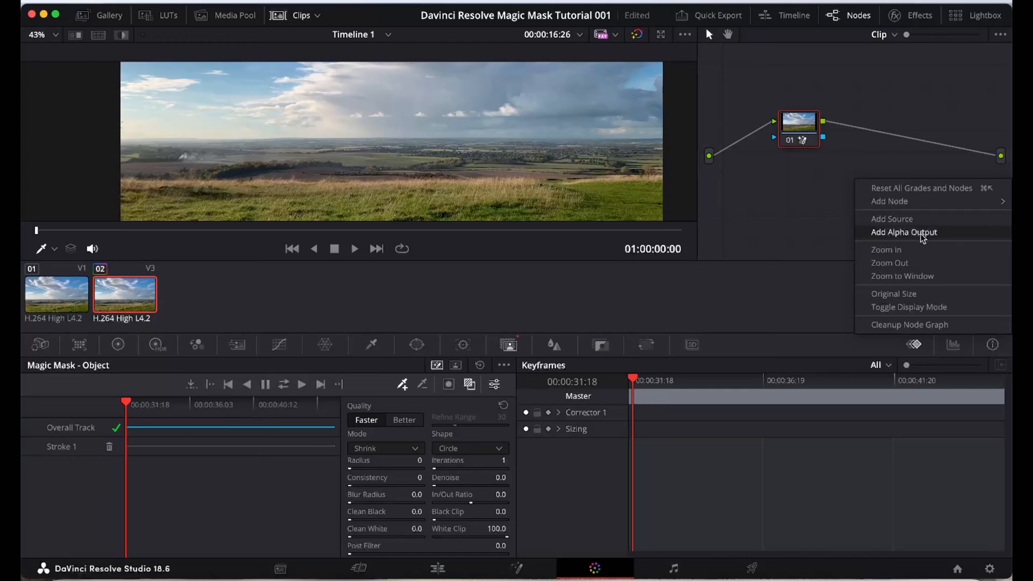
Wire the mask node's alpha into a new Alpha Output, then return to the Edit page
left_click(904, 231)
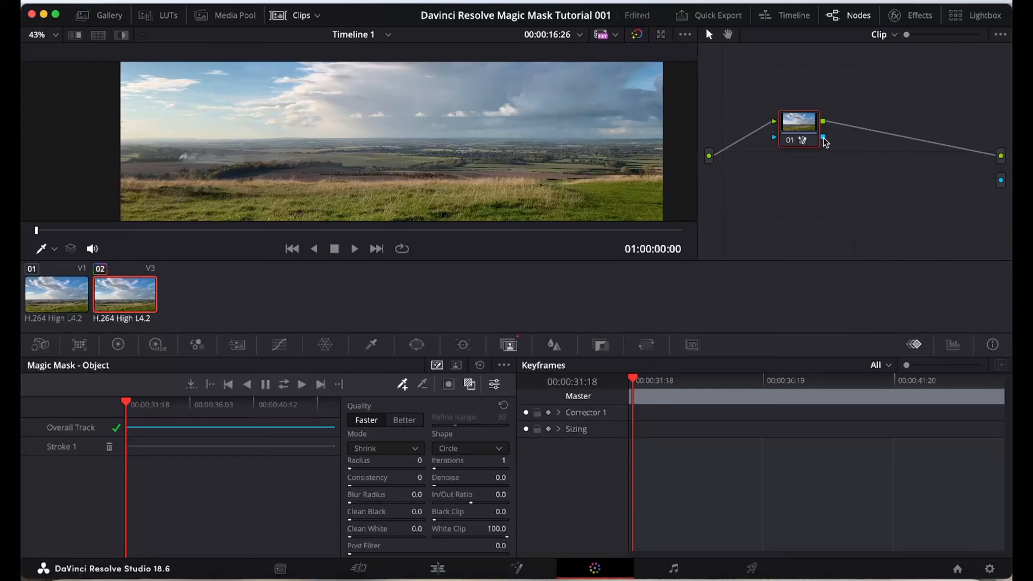
left_click_drag(824, 139, 1000, 181)
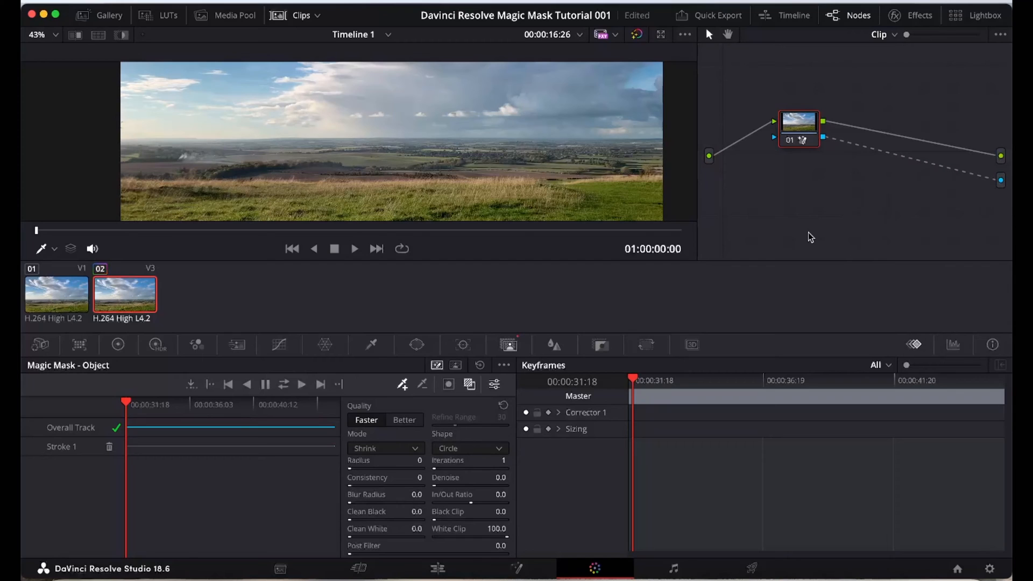
mouse_move(475, 294)
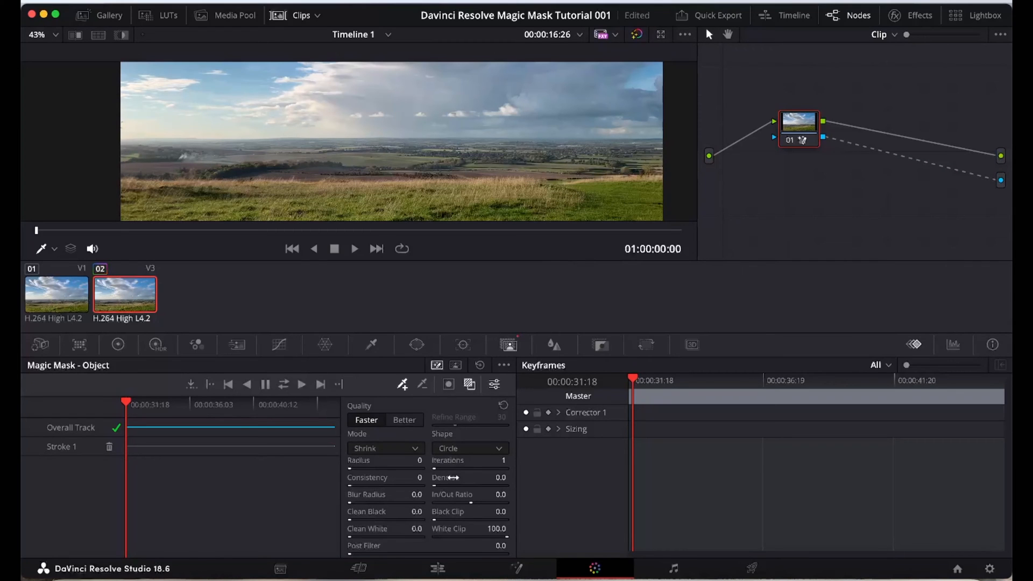
left_click(355, 566)
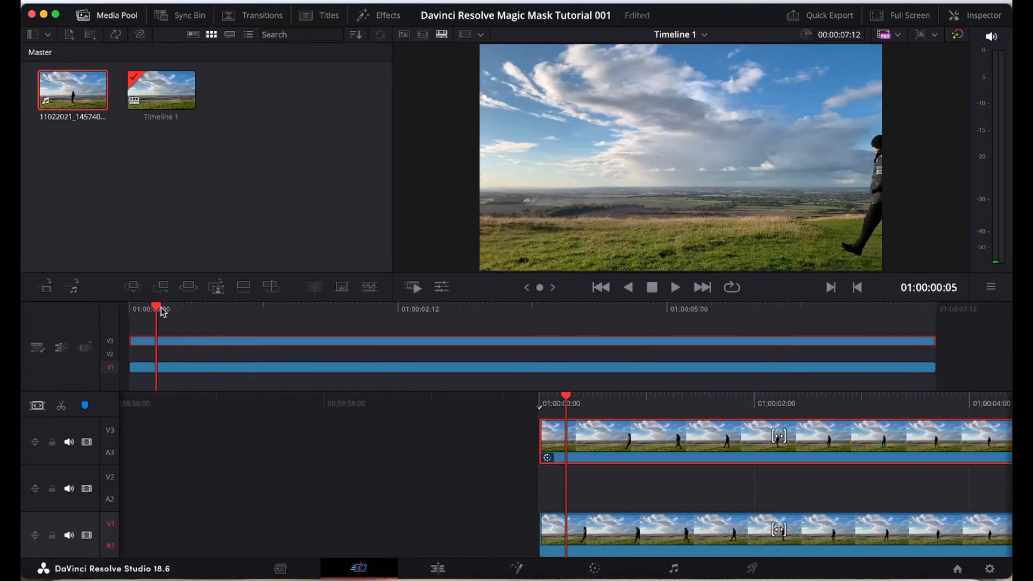
Place a basic Text title on V2 between the clips at a mid-walk frame
left_click(487, 320)
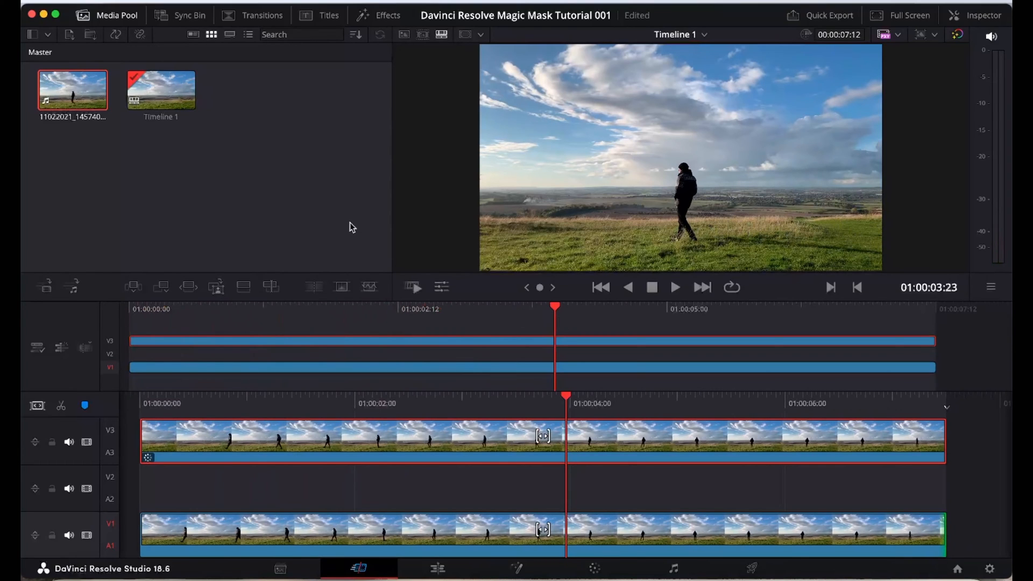
mouse_move(284, 146)
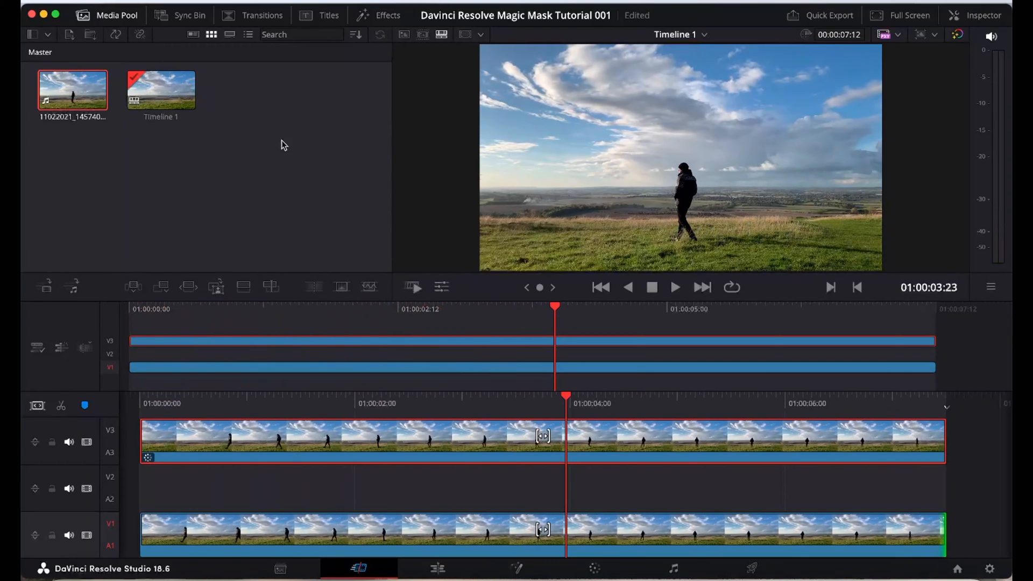
left_click(329, 15)
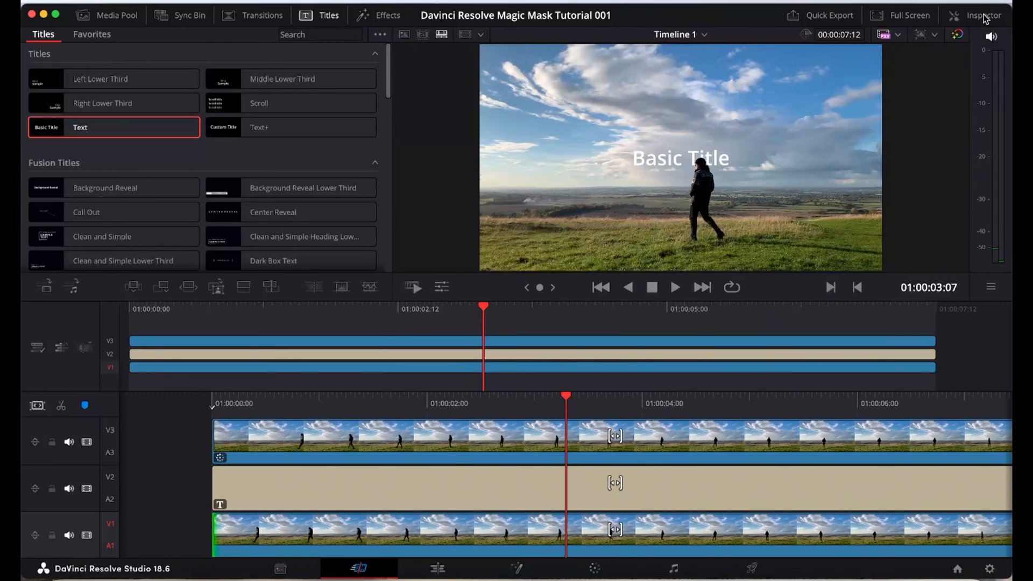
Change the title to 'TEXT BEHIND SUBJECT', with Bold font face and a larger size
left_click(979, 14)
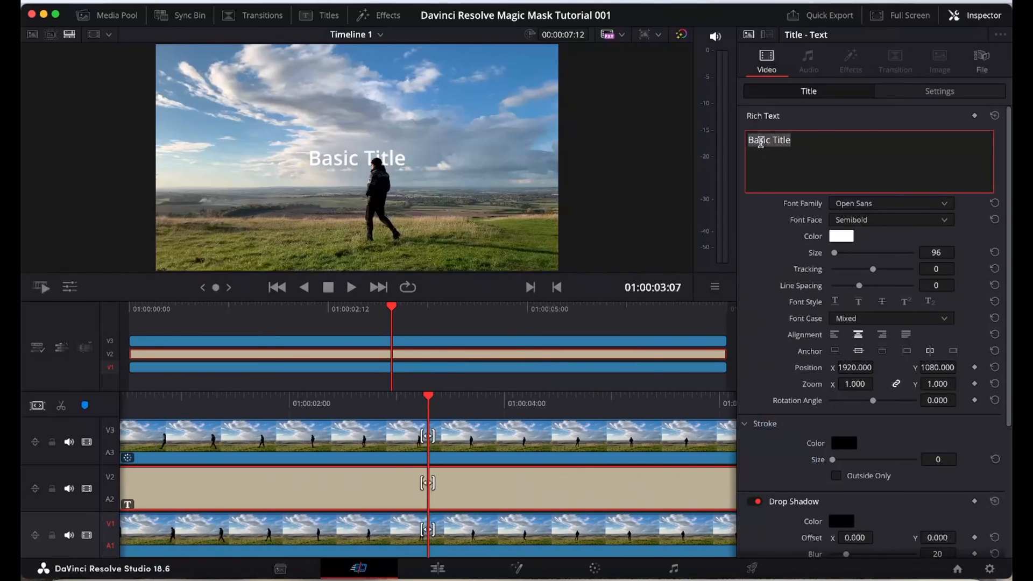
type("TEXT BEHIND SUBJECT")
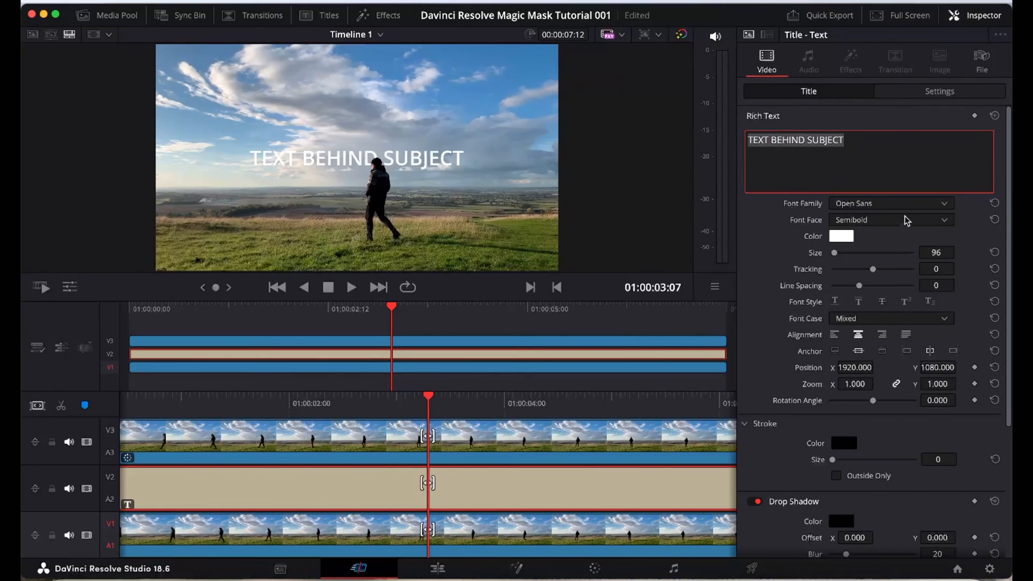
left_click(892, 220)
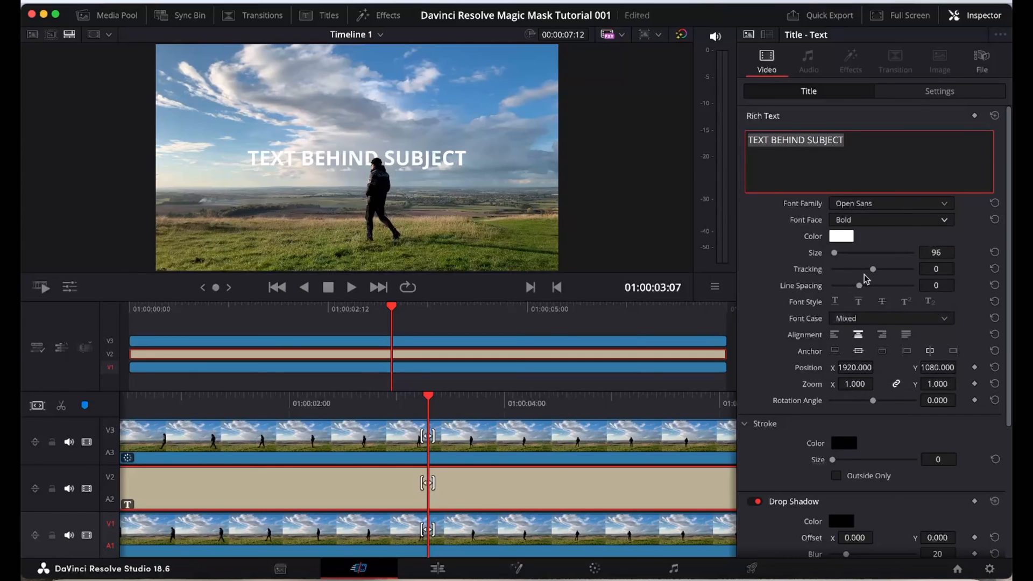
left_click_drag(833, 252, 837, 253)
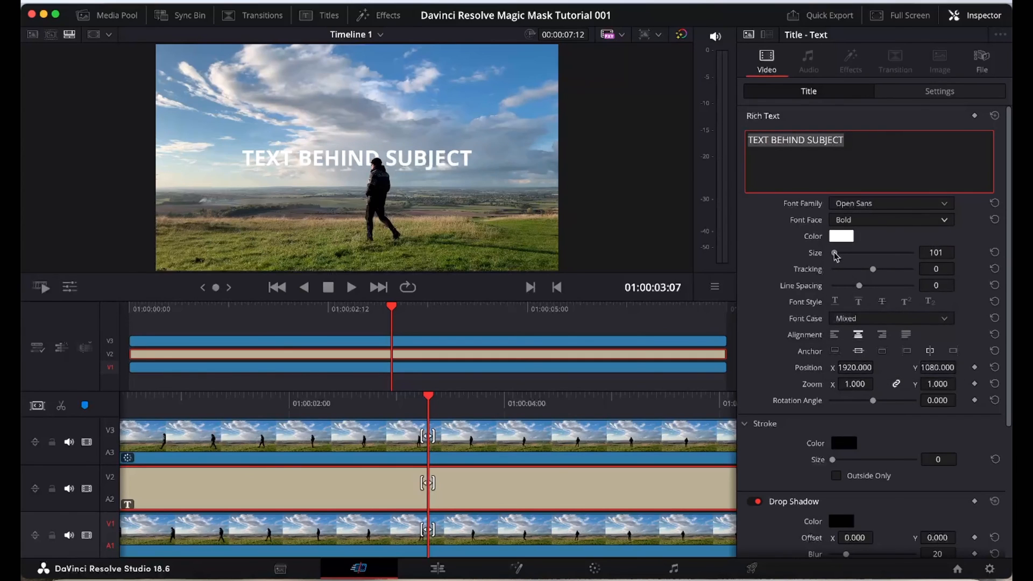
left_click_drag(836, 253, 863, 252)
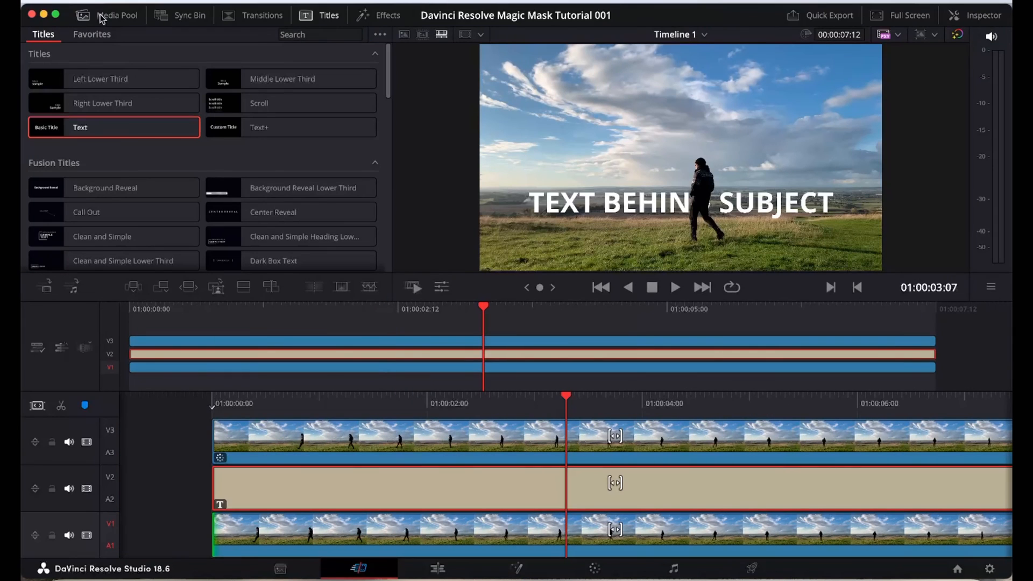
Play the composite from the start to preview the figure walking in front of the title
left_click(118, 15)
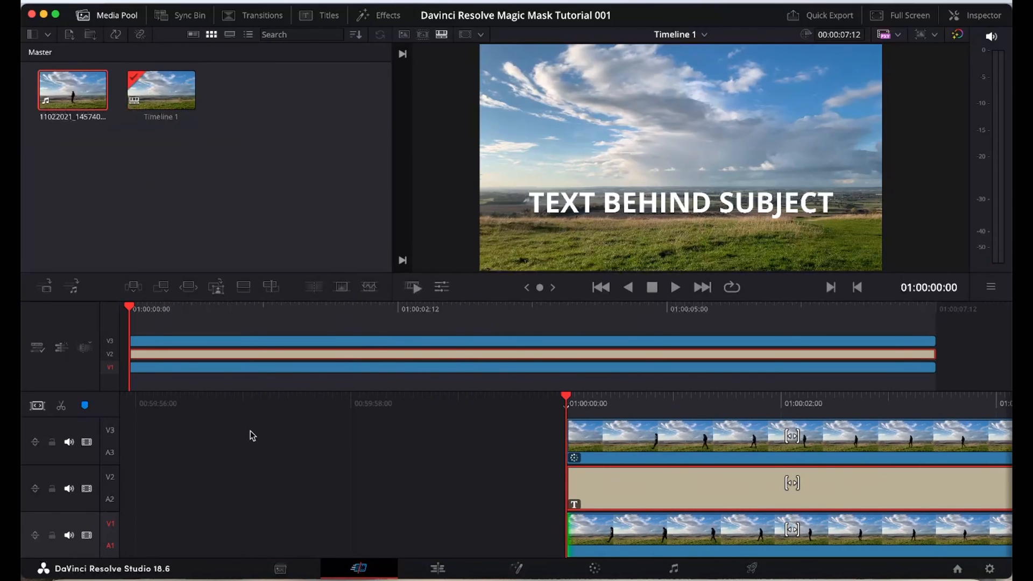
left_click(676, 288)
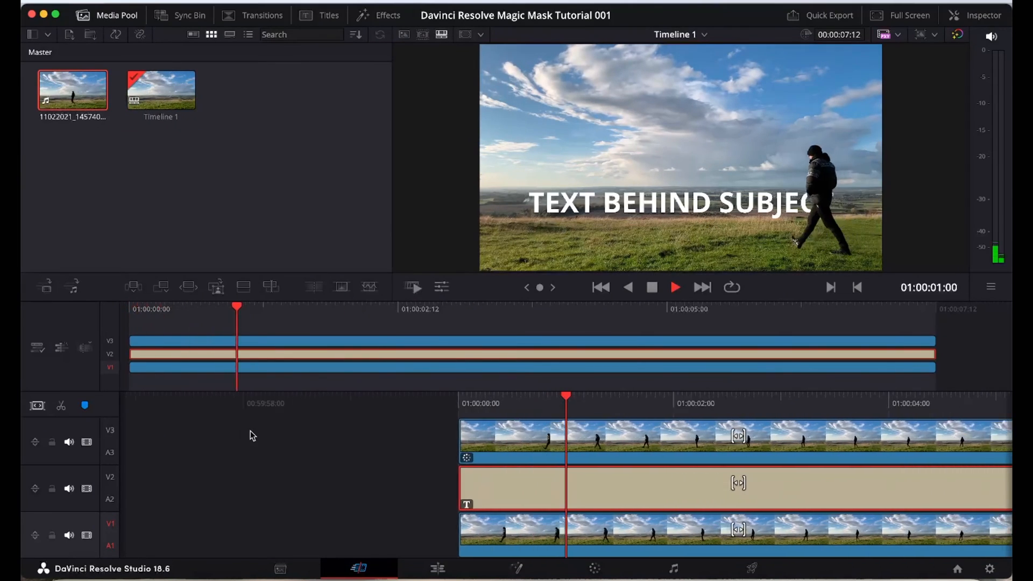